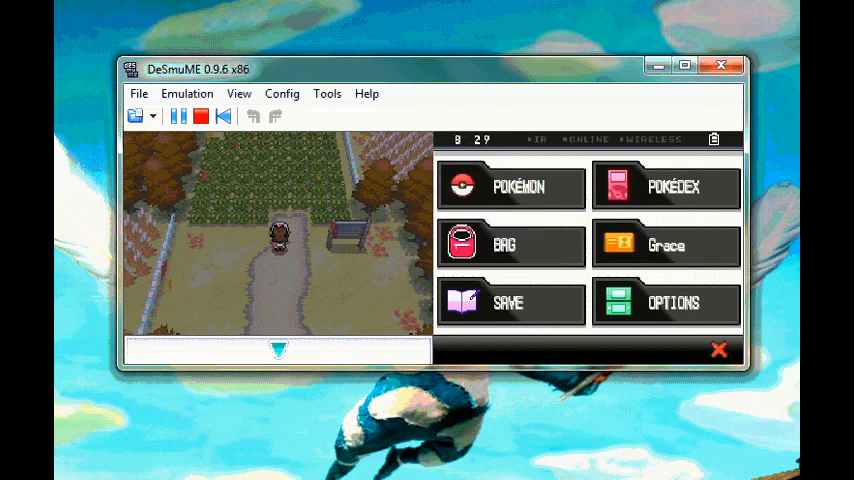
Check the in-game bag, then open the Cheats list and begin a new Action Replay code.
{"action": "left_click", "coordinate": [200, 116]}
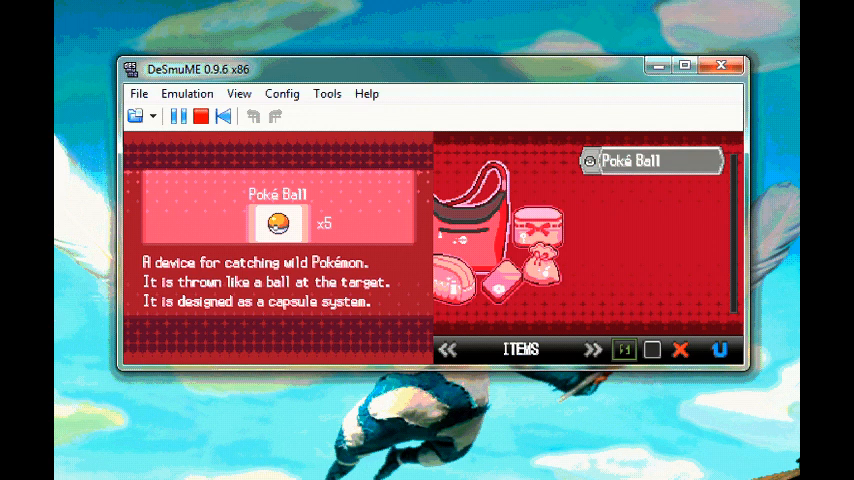
{"action": "left_click", "coordinate": [200, 116]}
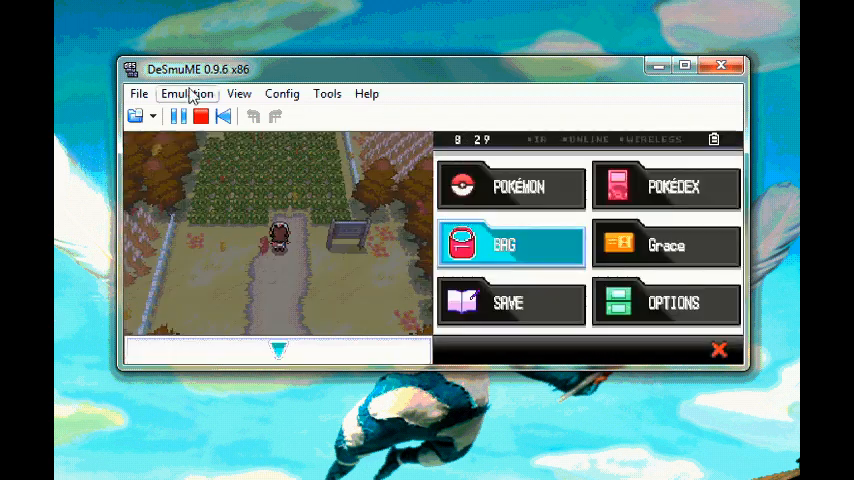
{"action": "left_click", "coordinate": [187, 93]}
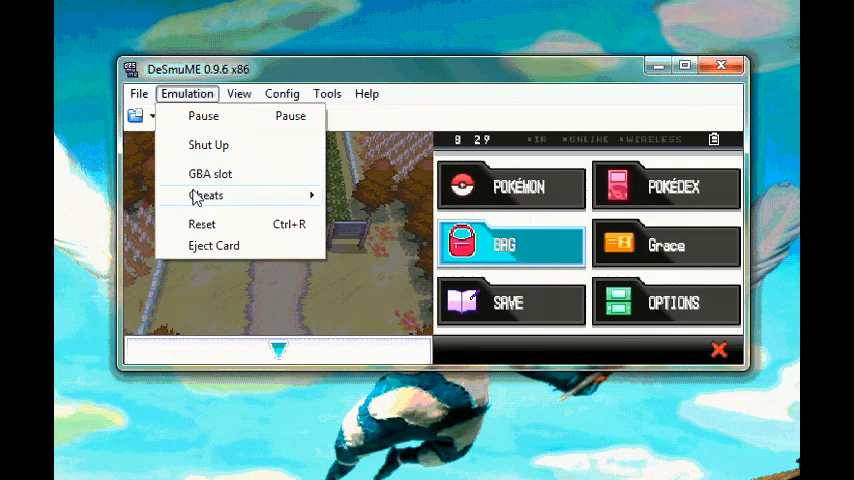
{"action": "left_click", "coordinate": [207, 195]}
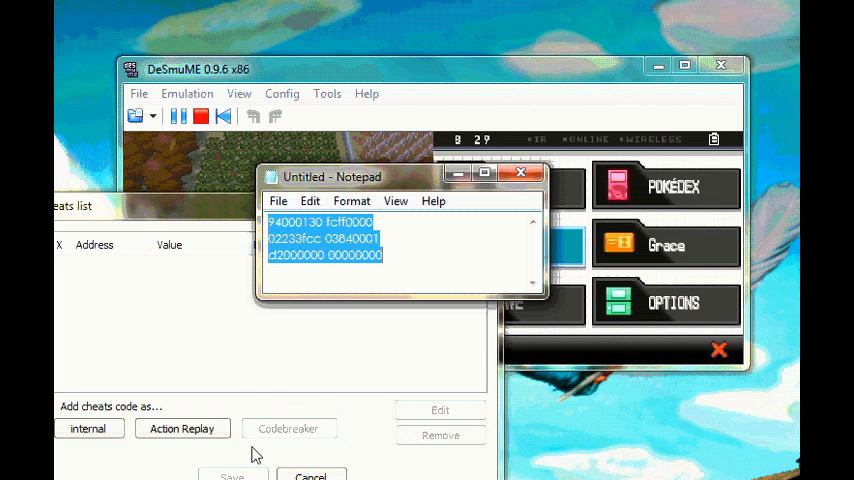
{"action": "left_click", "coordinate": [521, 173]}
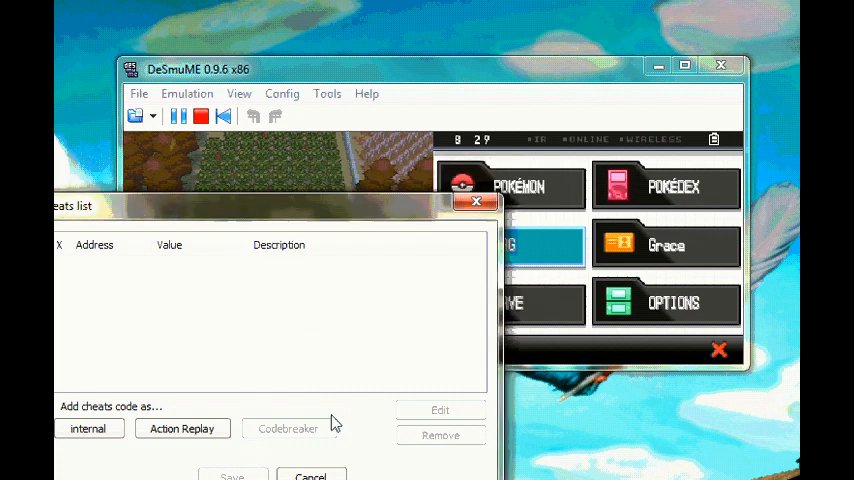
{"action": "left_click", "coordinate": [182, 428]}
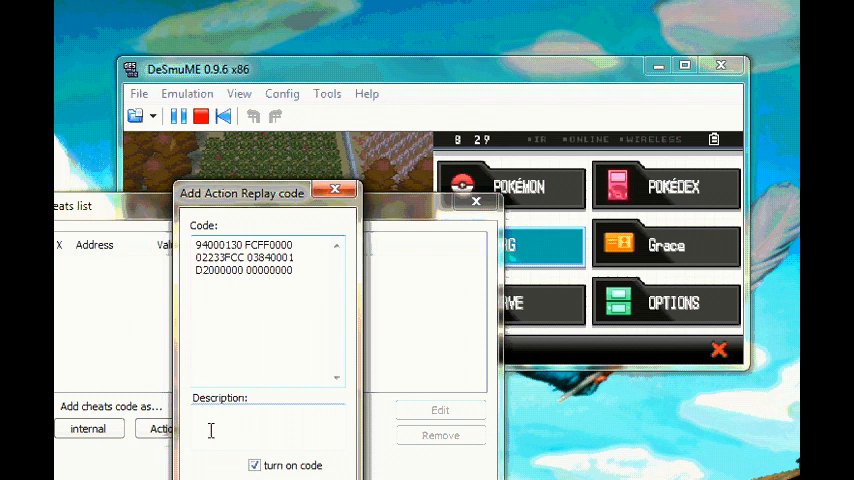
Give the new Action Replay code the description 'masterballx900'.
{"action": "type", "text": "mas"}
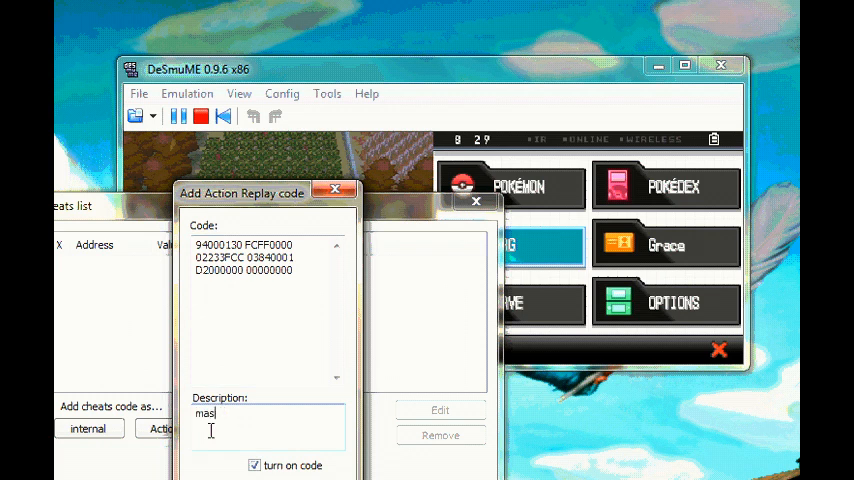
{"action": "type", "text": "terb"}
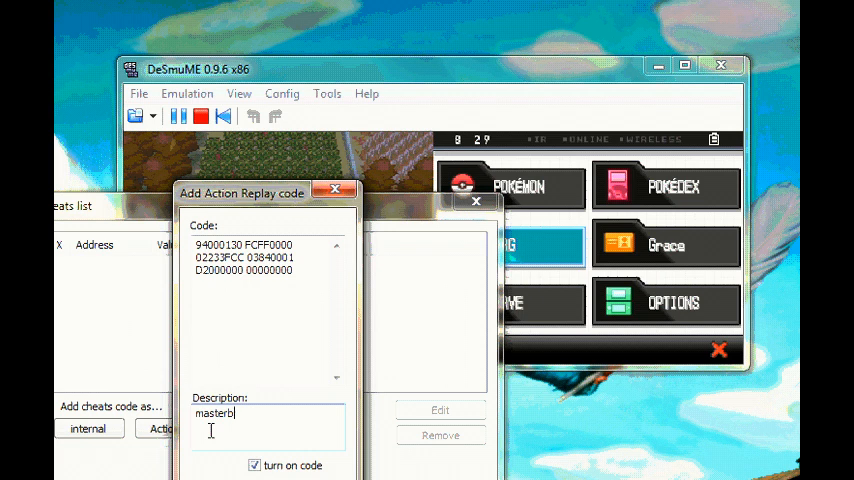
{"action": "type", "text": "allx"}
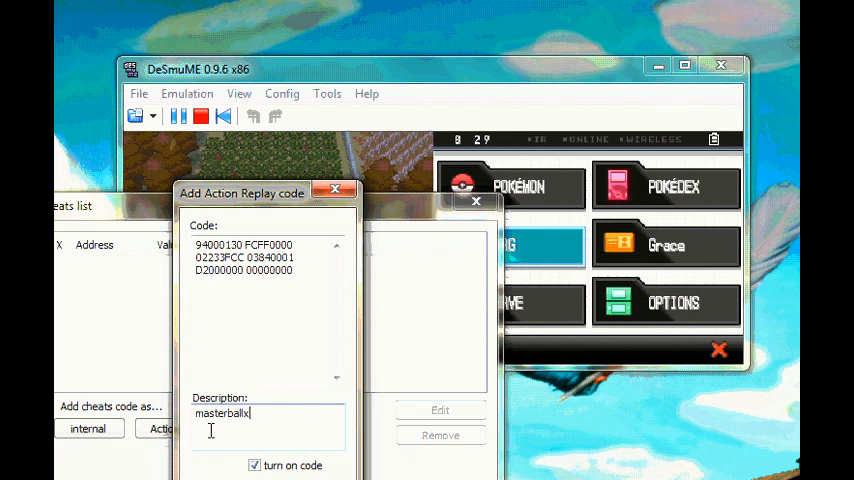
{"action": "type", "text": "900"}
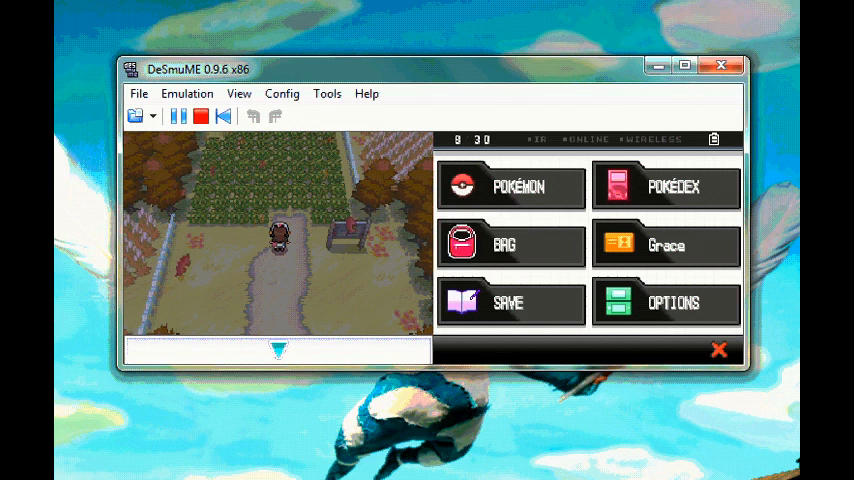
Open the in-game bag and view the Master Ball entry showing x900.
{"action": "left_click", "coordinate": [510, 245]}
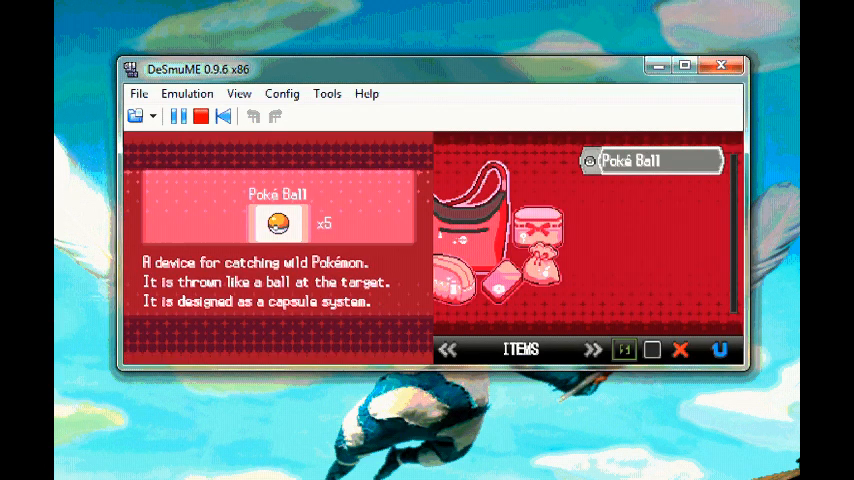
{"action": "left_click", "coordinate": [200, 116]}
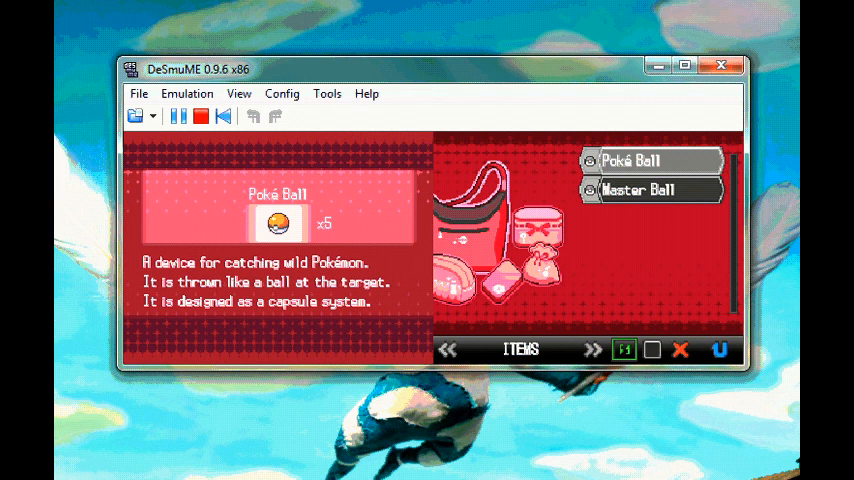
{"action": "left_click", "coordinate": [637, 190]}
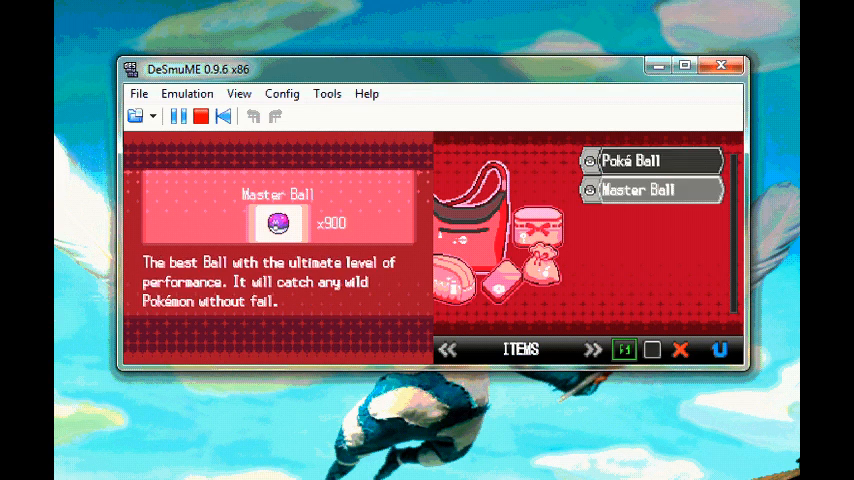